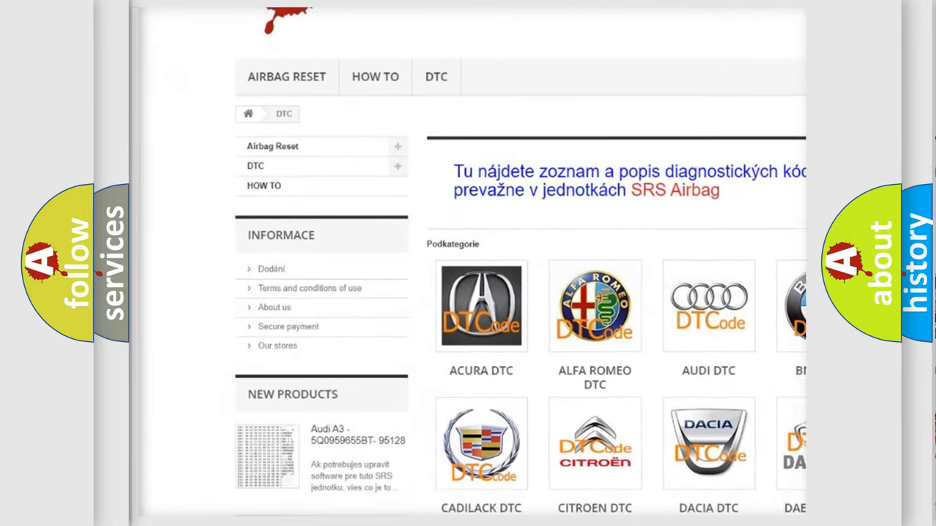
scroll(down, 3)
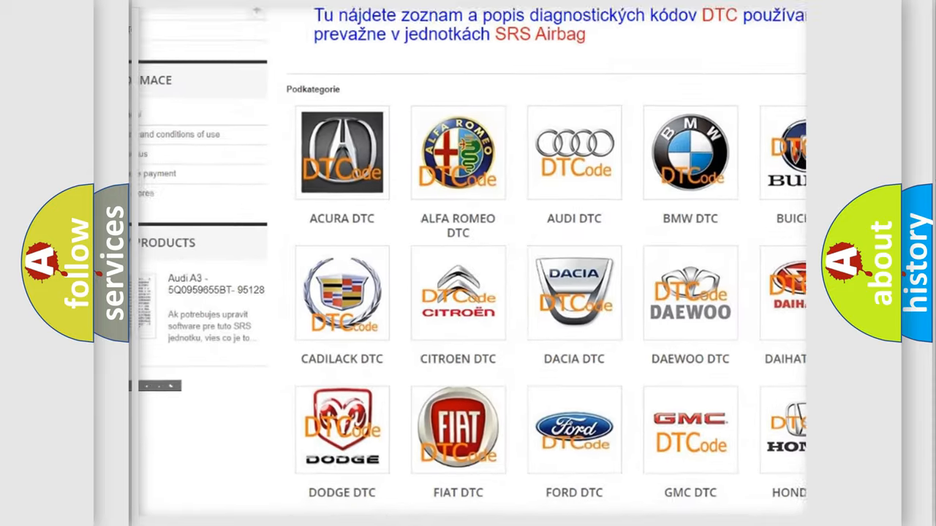
scroll(down, 3)
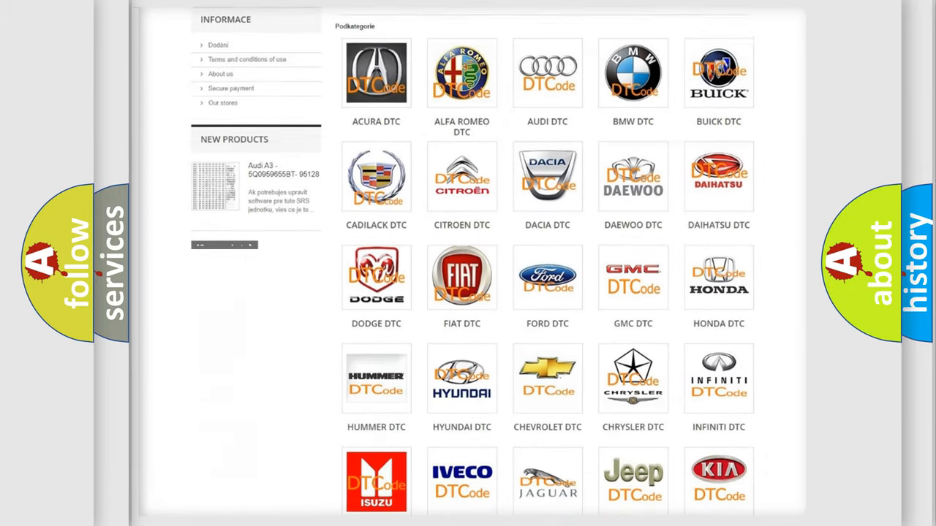
scroll(down, 3)
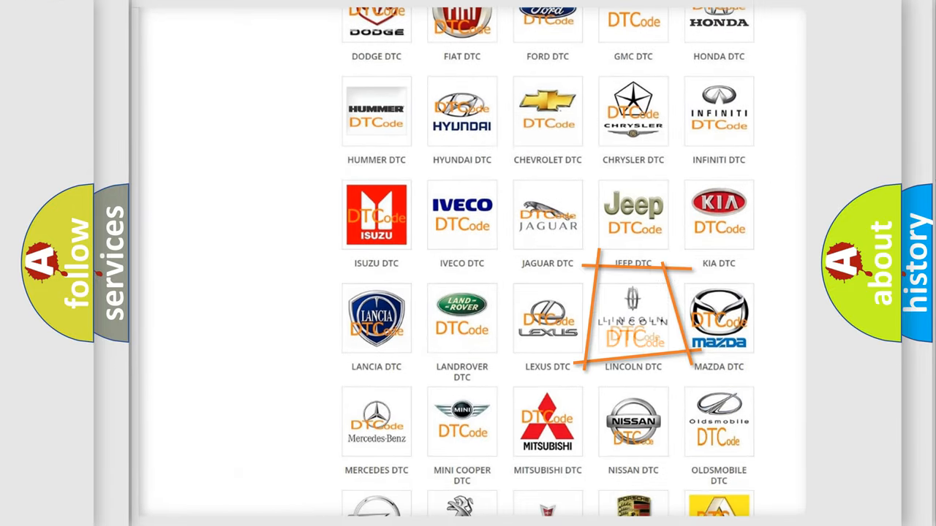